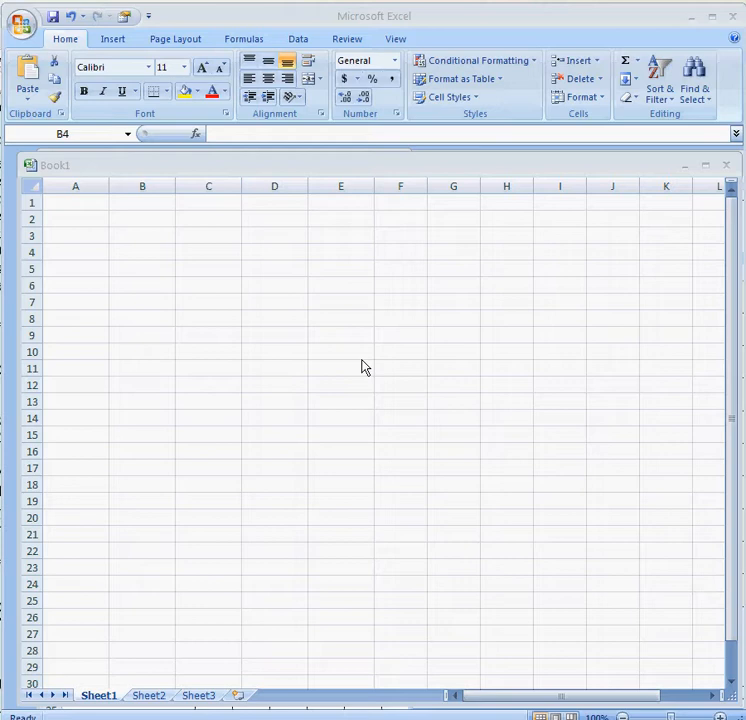
pyautogui.moveTo(268, 333)
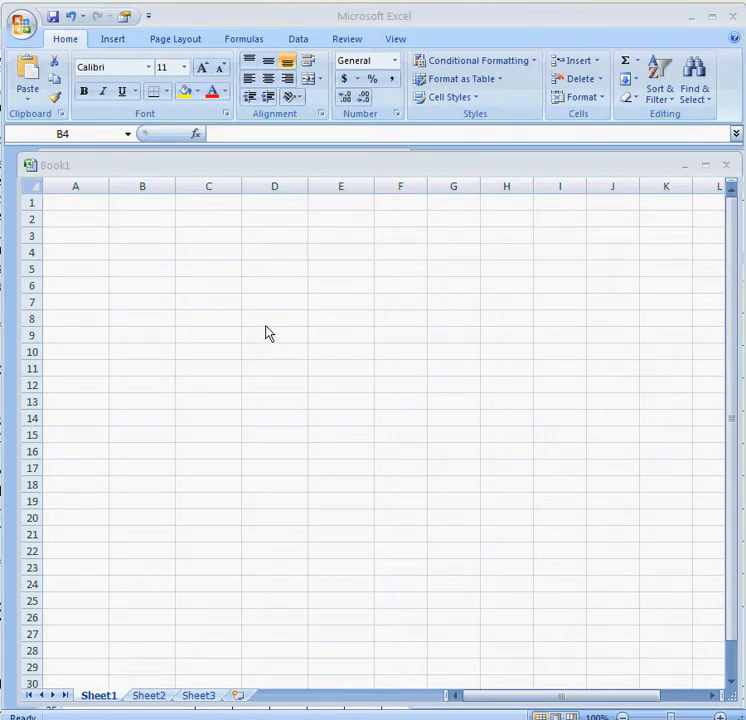
# Enter the headers 'Year' and 'CO2 (ppm)' in A5 and B5
pyautogui.click(142, 251)
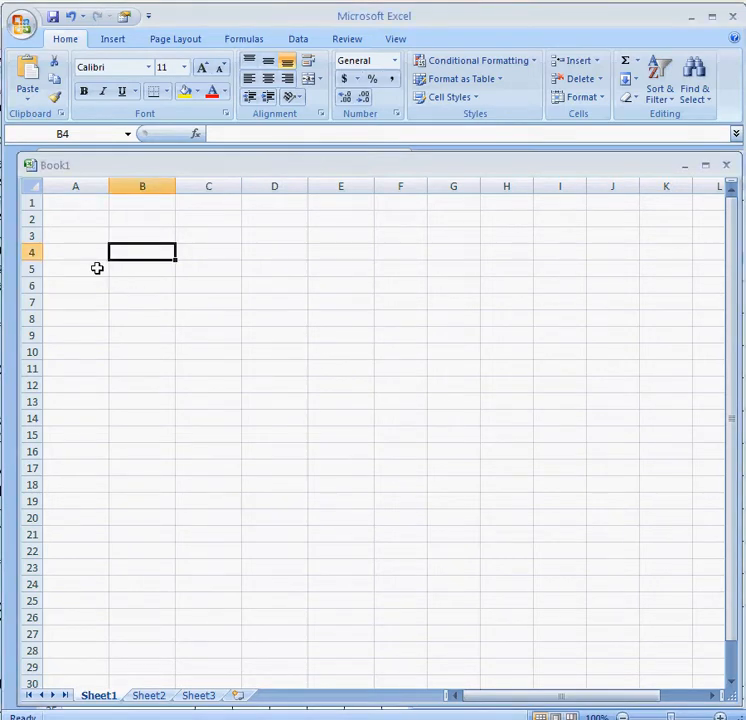
pyautogui.click(75, 268)
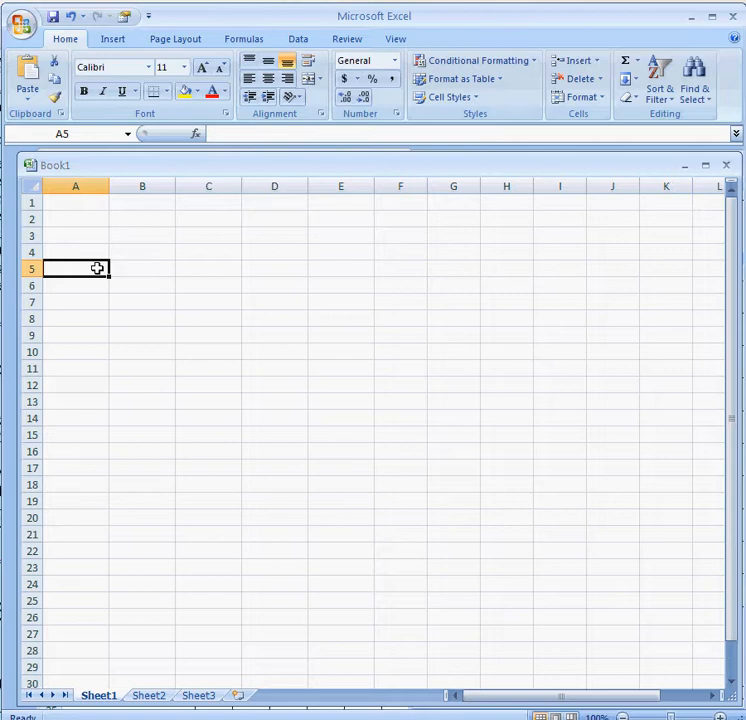
pyautogui.write('Year')
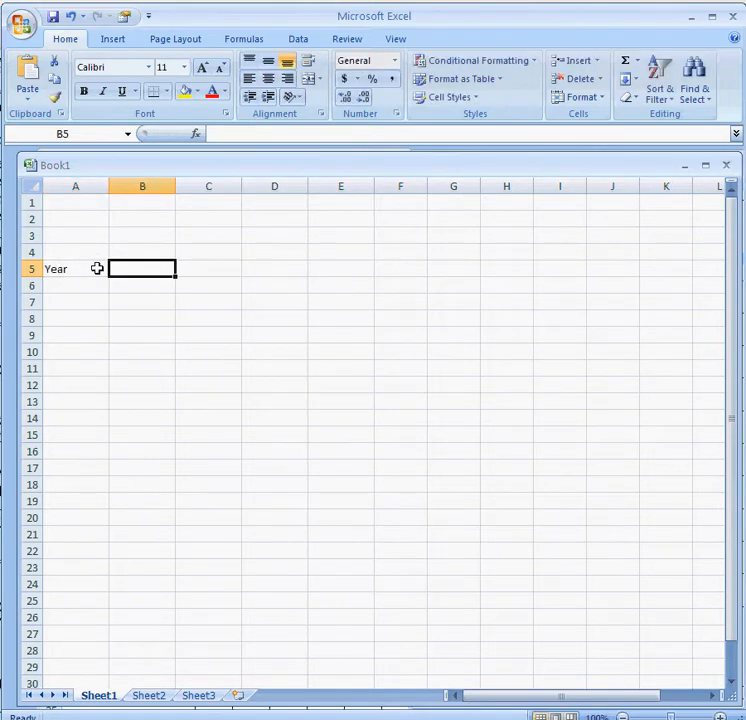
pyautogui.write('c')
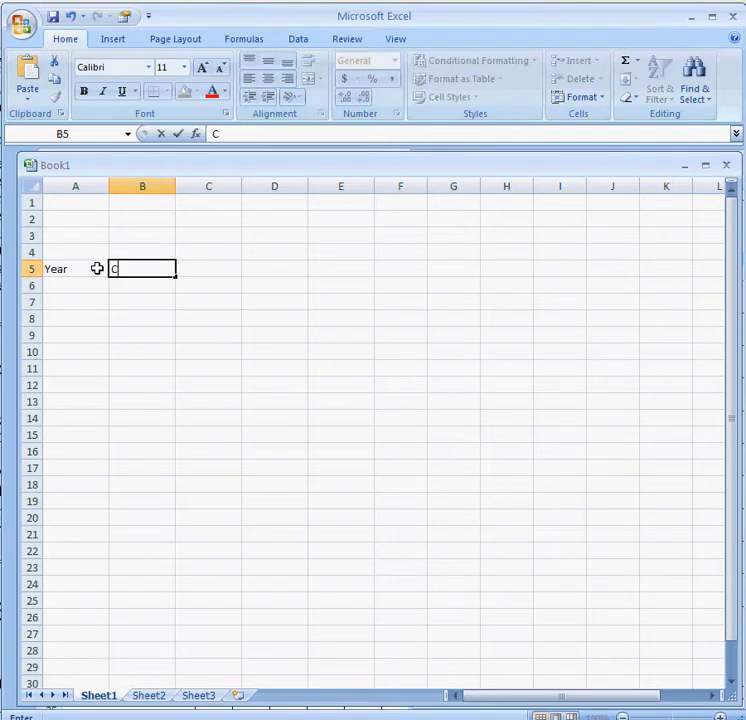
pyautogui.write('O2 (ppm')
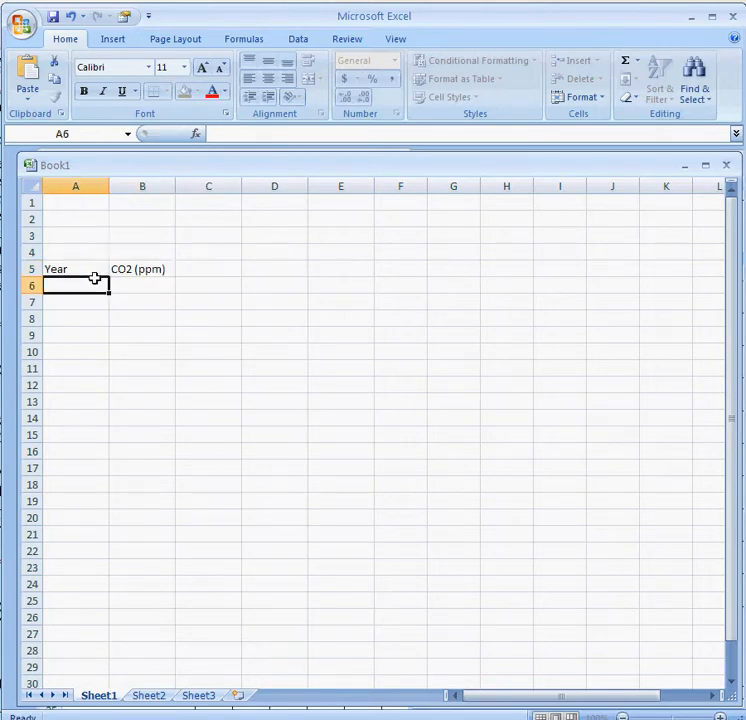
# List the years 1800, 1960, 1990 and 2010 below the Year header
pyautogui.write('1800')
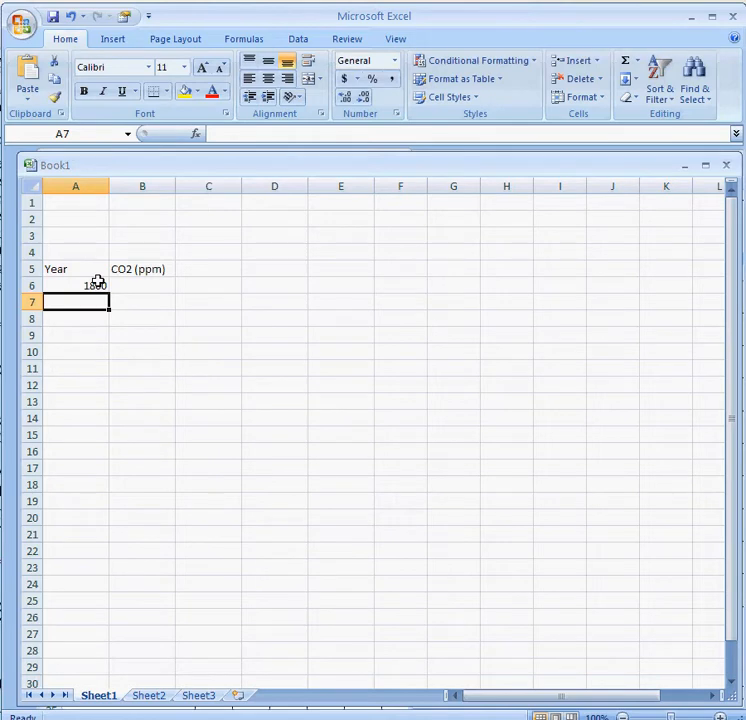
pyautogui.write('1960')
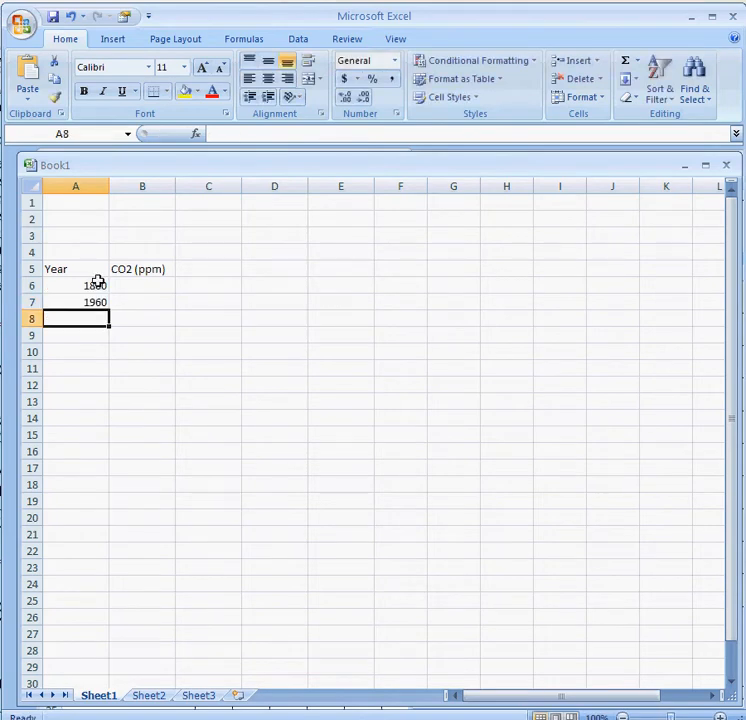
pyautogui.write('1990')
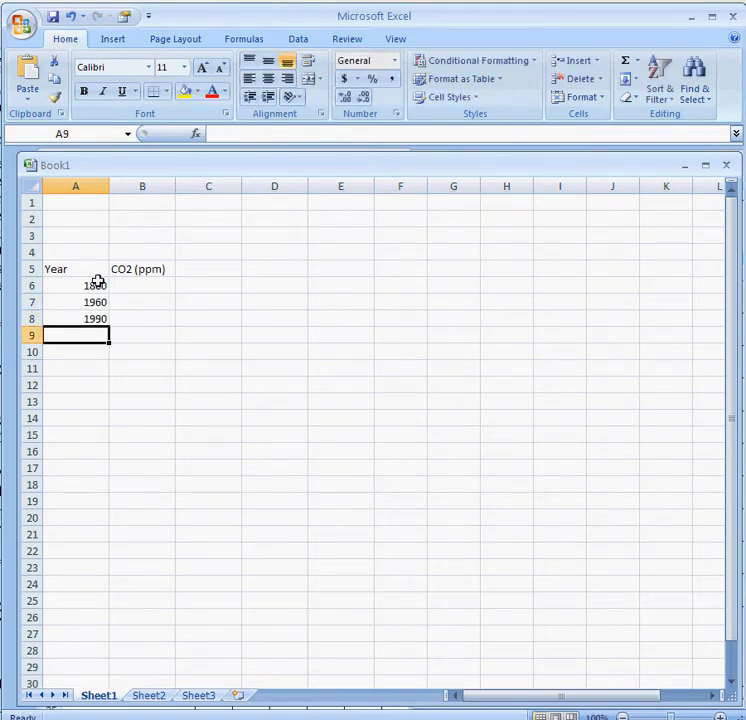
pyautogui.write('2010')
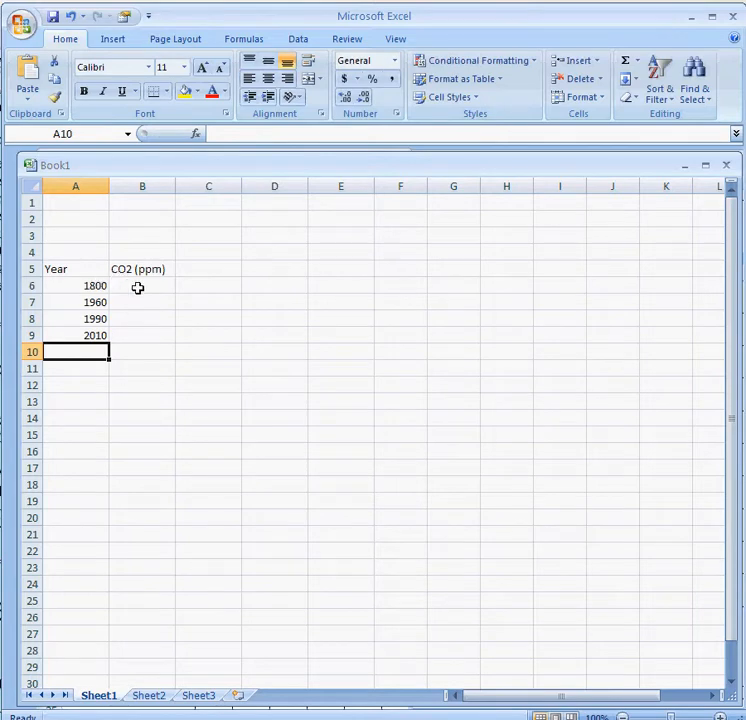
# Enter CO2 values 280, 320, 350 and 390 in B6:B9 beside the years
pyautogui.write('280')
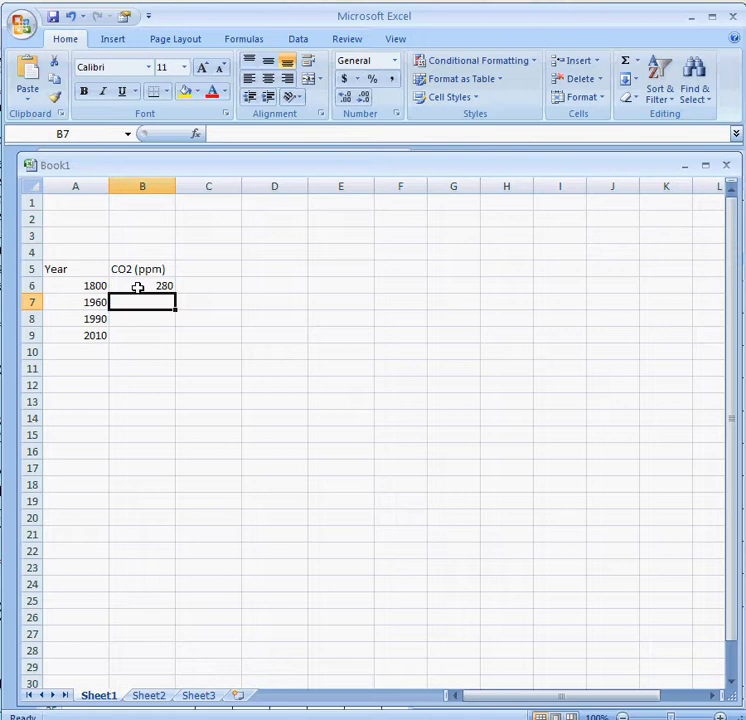
pyautogui.write('320')
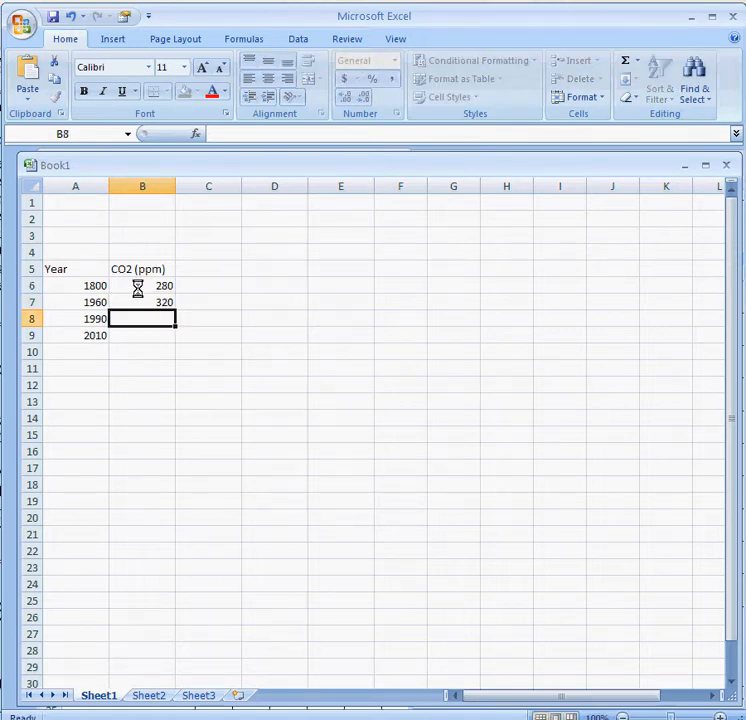
pyautogui.write('350')
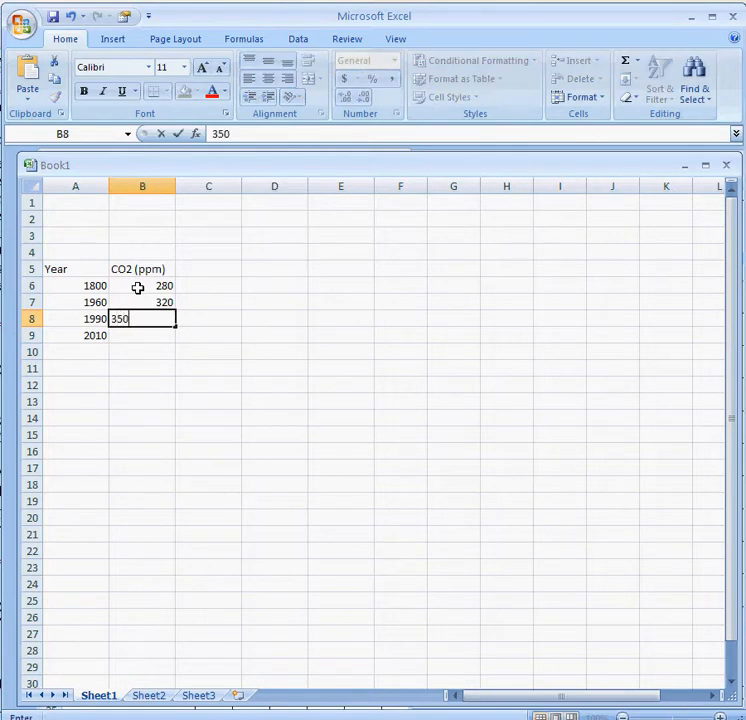
pyautogui.write('390')
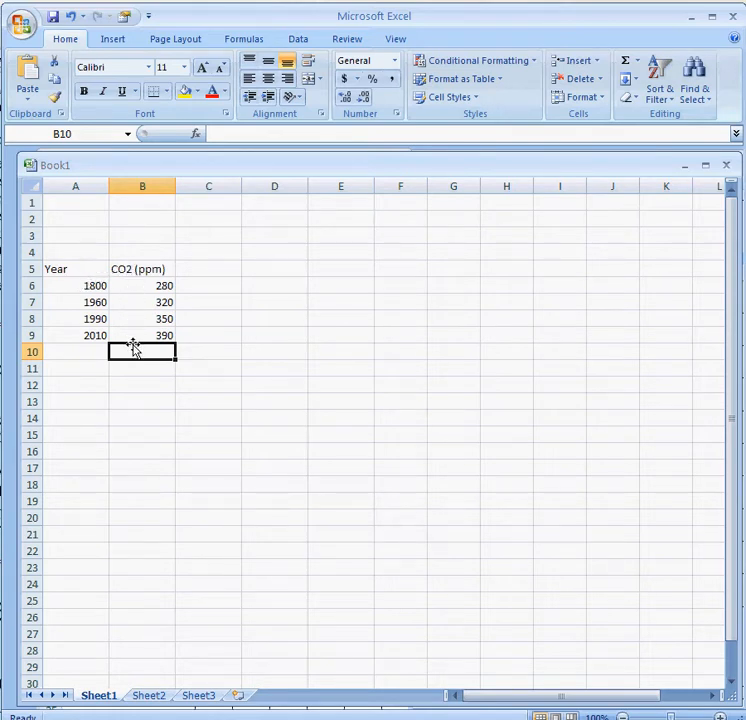
pyautogui.moveTo(83, 319)
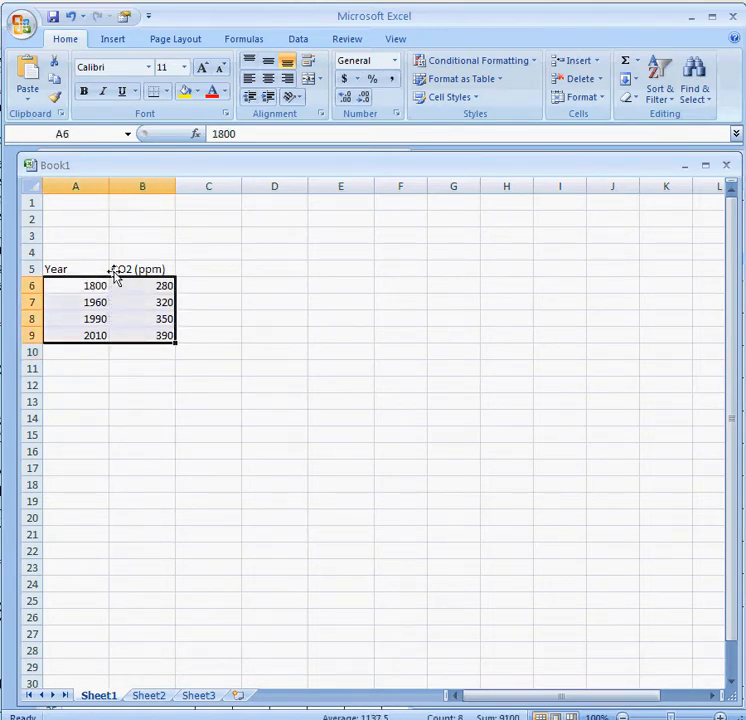
# Insert a Scatter with Only Markers chart from the Year and CO2 data
pyautogui.click(112, 38)
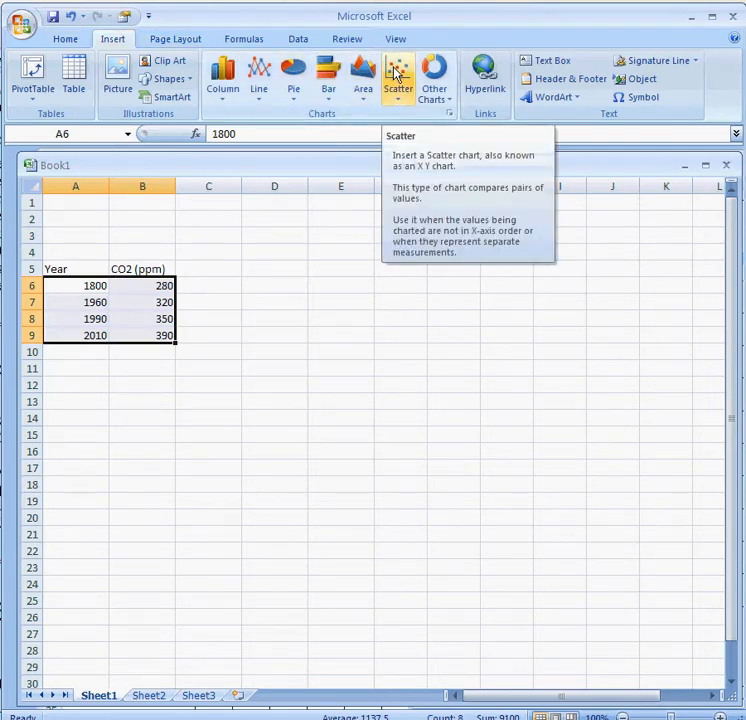
pyautogui.click(398, 75)
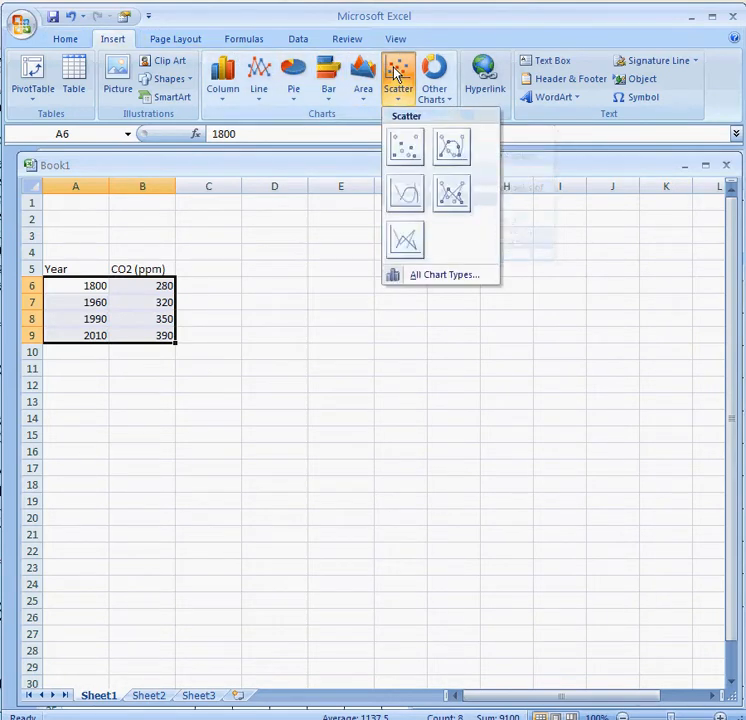
pyautogui.click(406, 147)
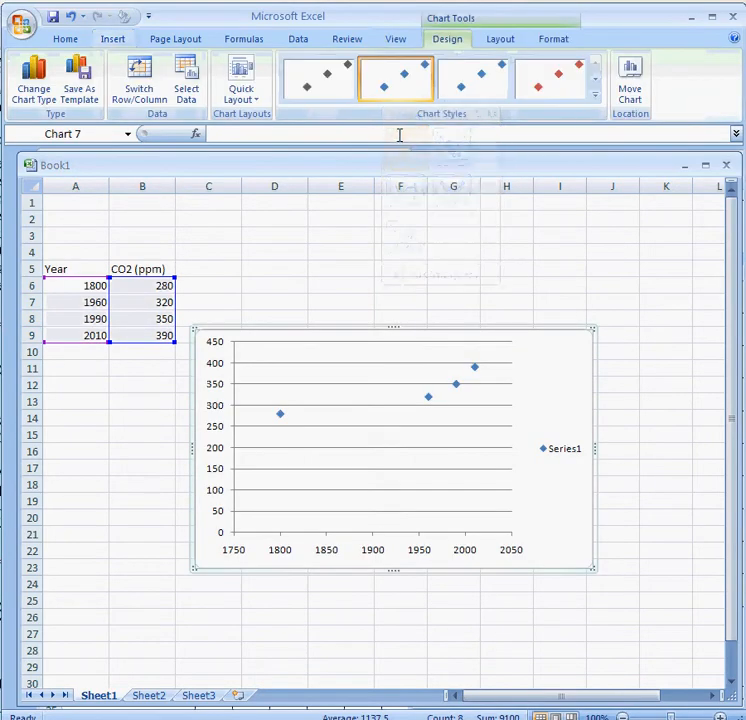
pyautogui.moveTo(460, 389)
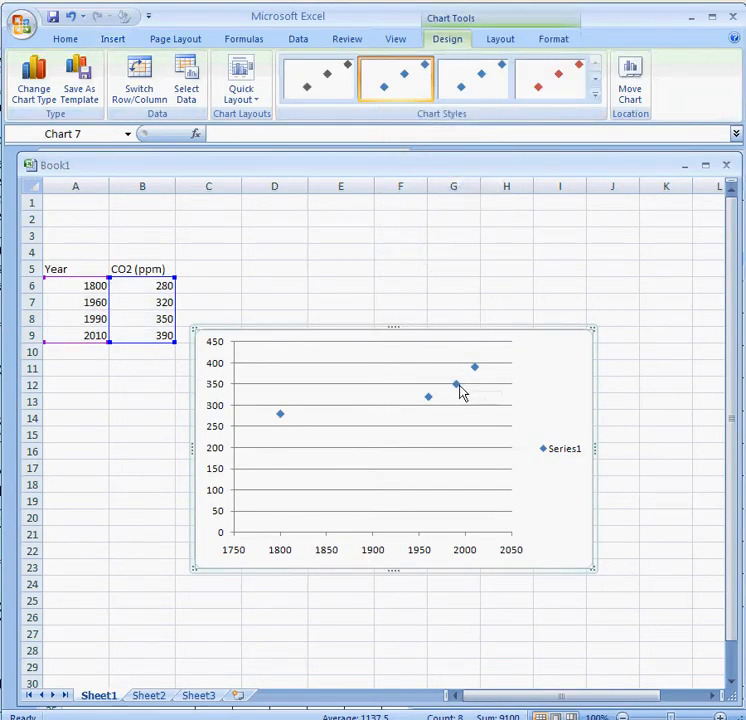
pyautogui.moveTo(558, 451)
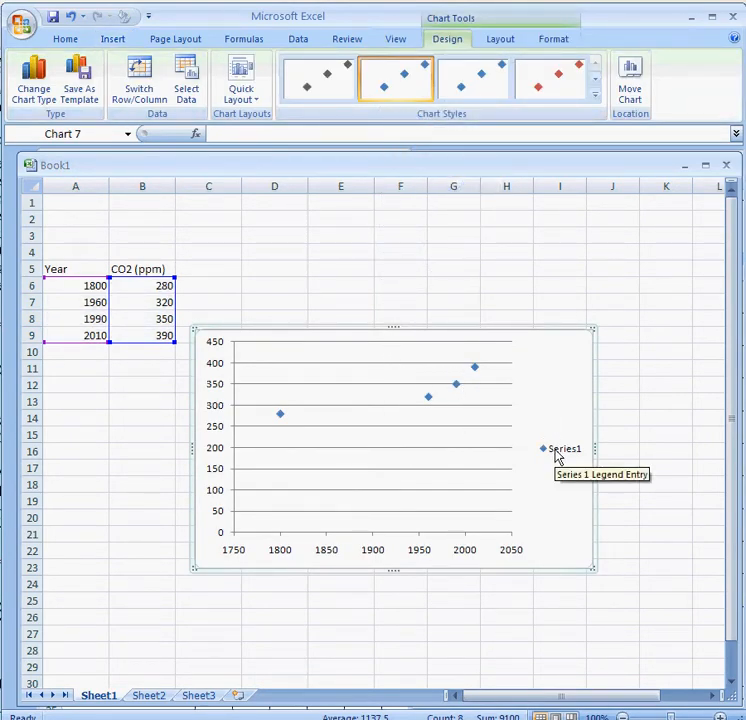
# Remove the Series1 legend so the points span the full chart width
pyautogui.click(565, 448)
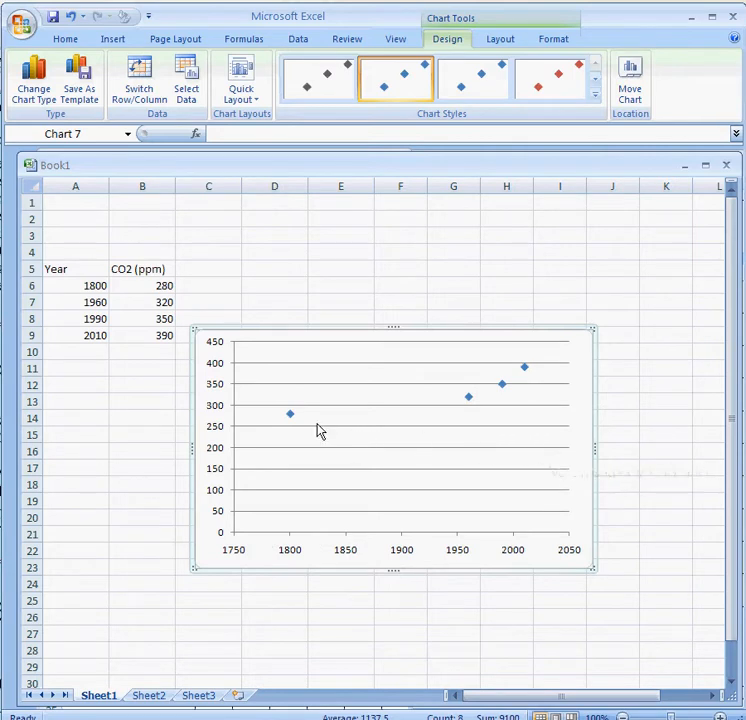
pyautogui.moveTo(334, 576)
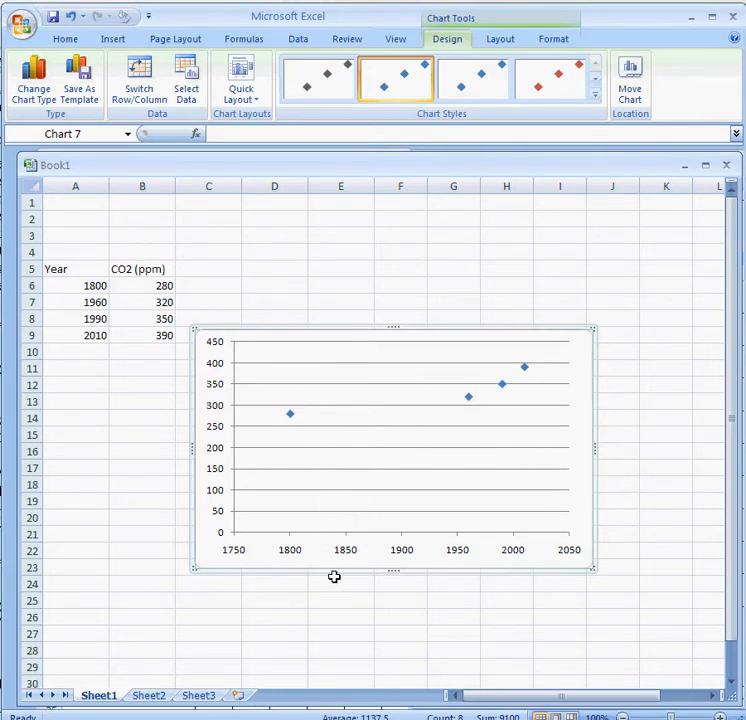
pyautogui.moveTo(400, 549)
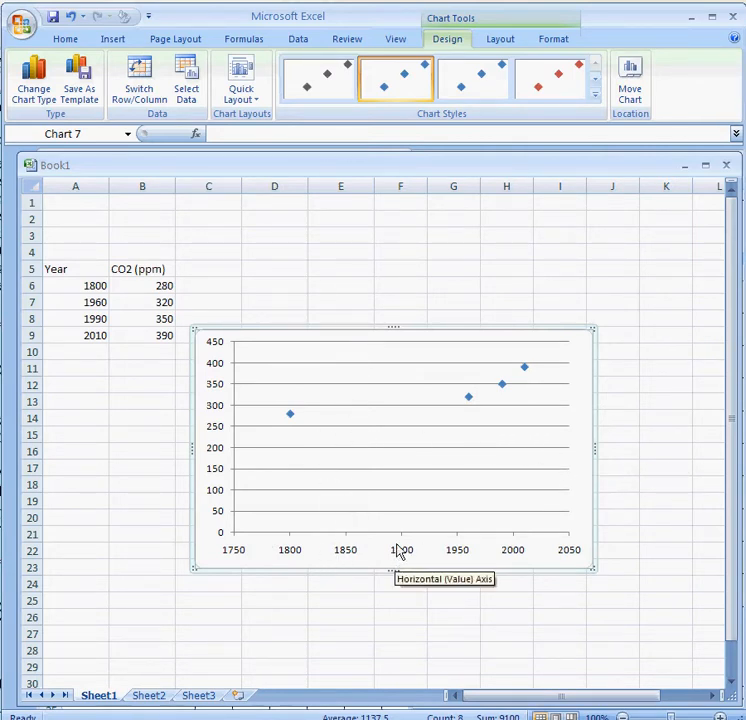
# Add a 'Year' title below the horizontal axis and a rotated 'CO2 (ppm)' vertical title
pyautogui.click(500, 38)
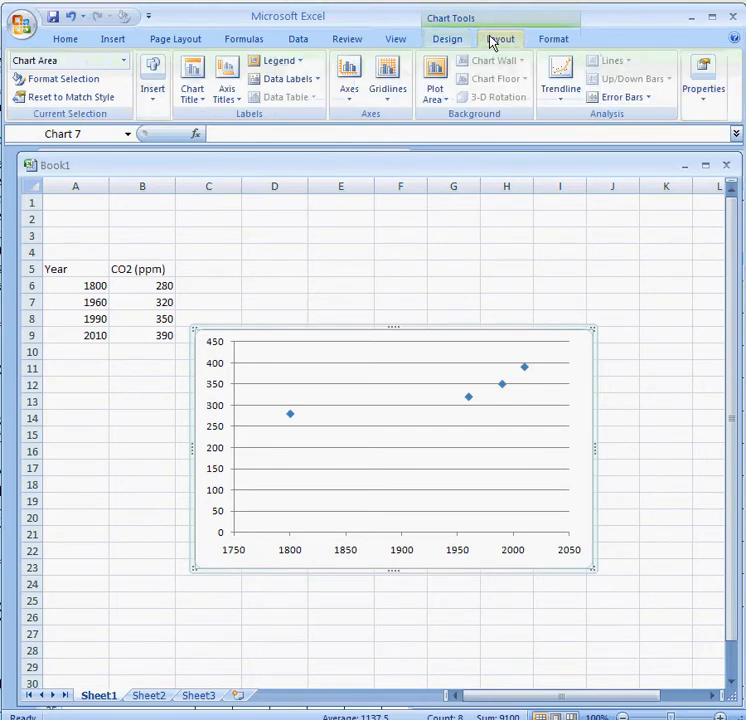
pyautogui.click(226, 78)
pyautogui.write('Y')
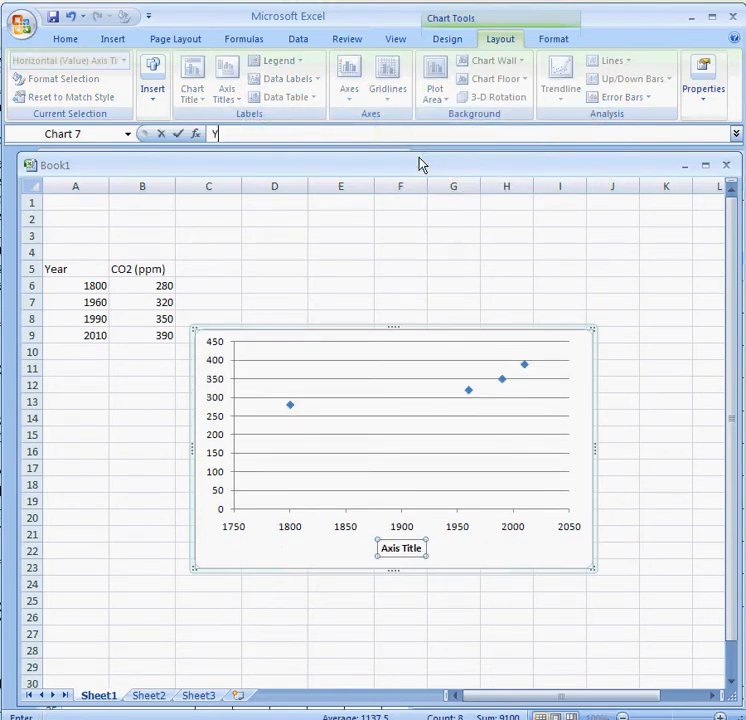
pyautogui.write('ear')
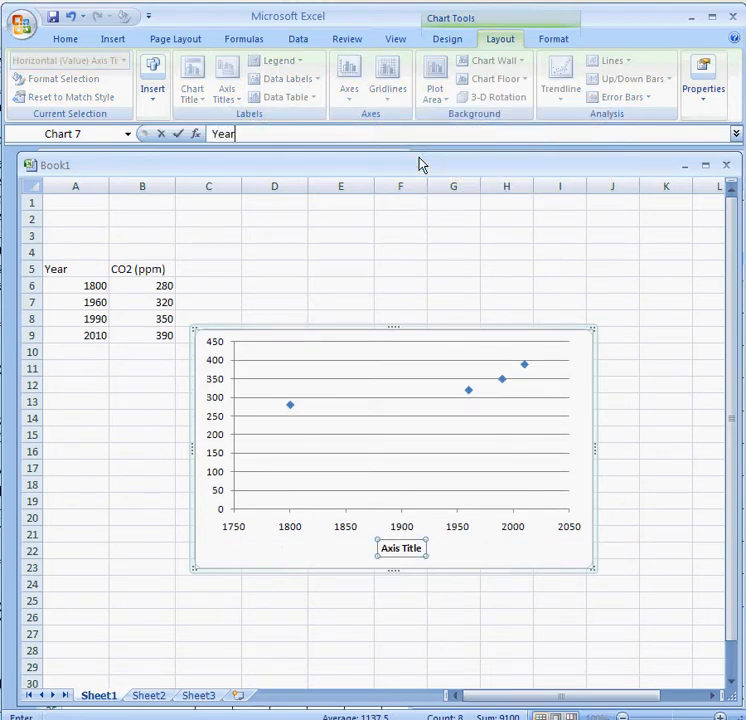
pyautogui.write('Year')
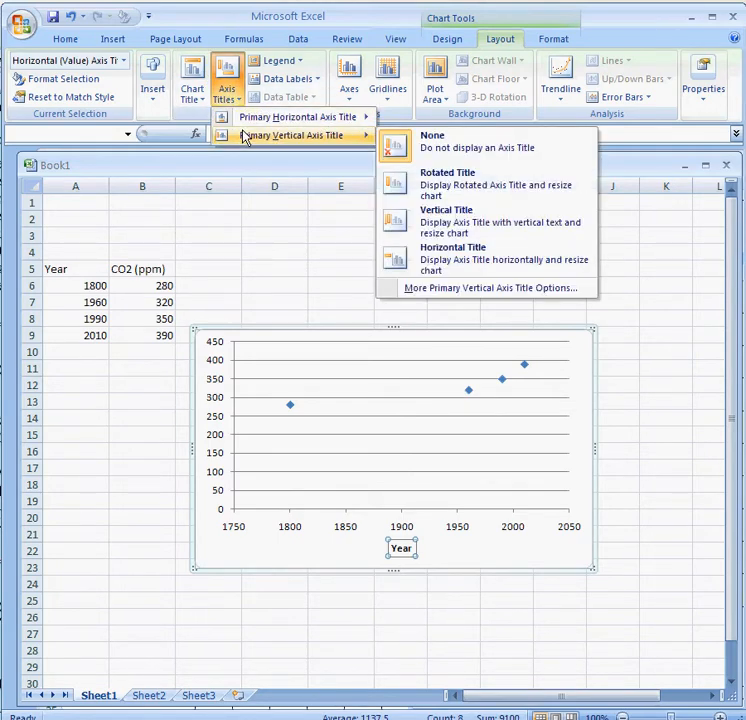
pyautogui.moveTo(458, 185)
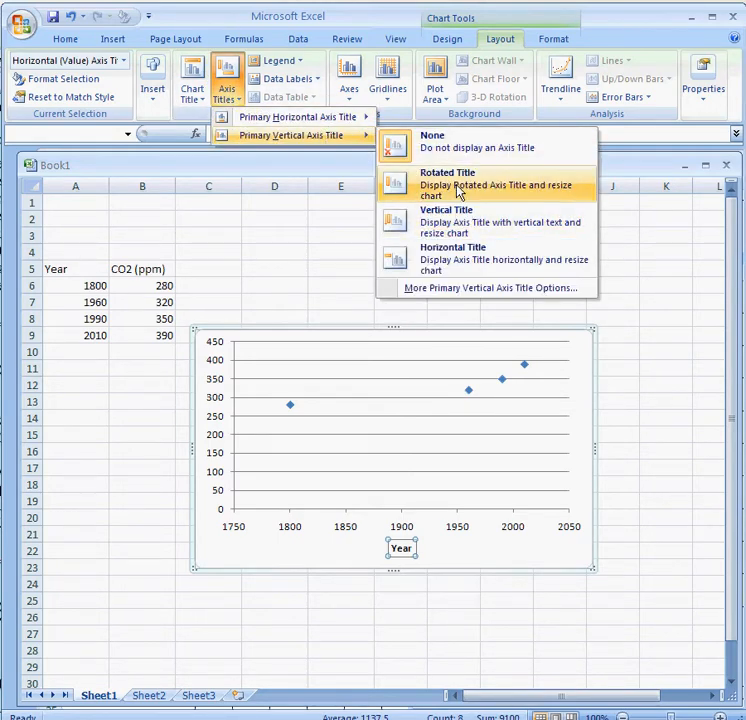
pyautogui.click(448, 184)
pyautogui.write('C')
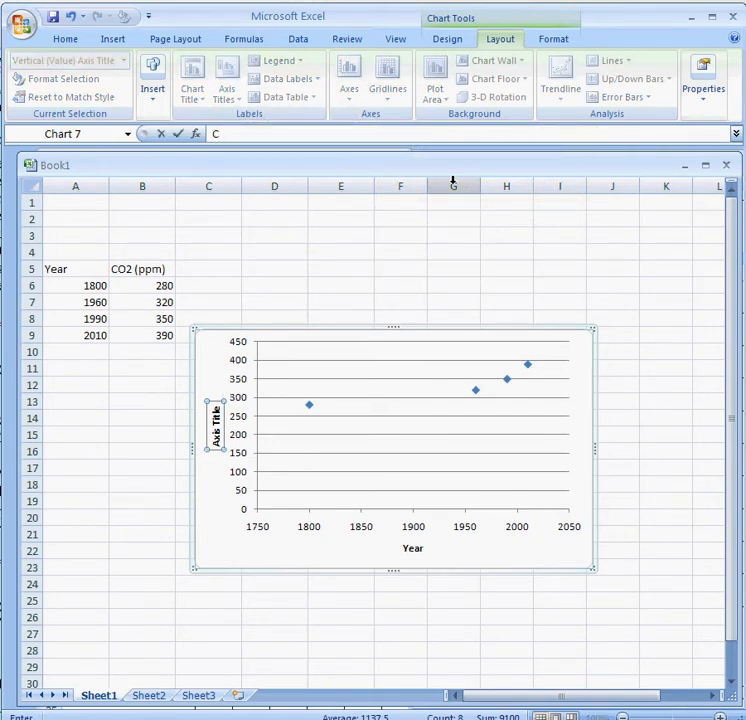
pyautogui.write('O2 (ppm')
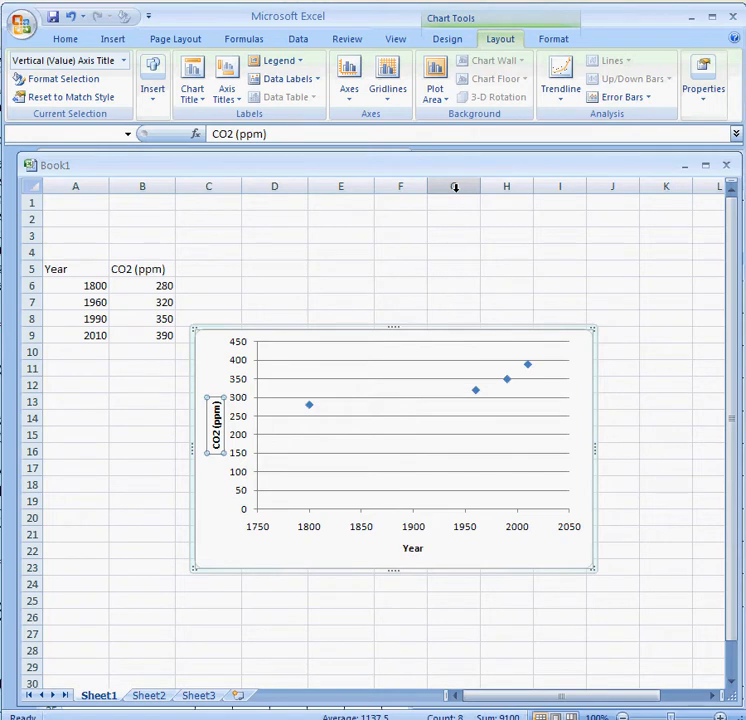
pyautogui.moveTo(393, 412)
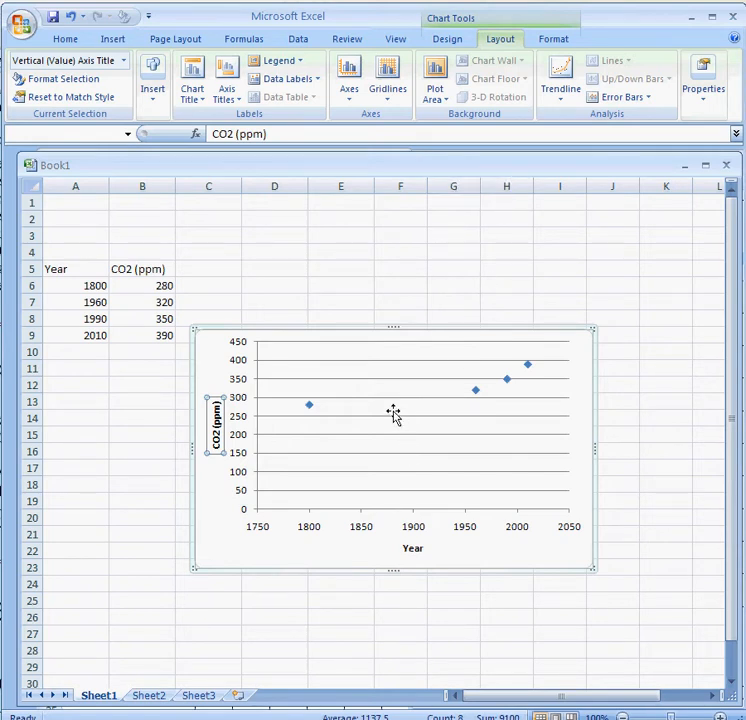
# Give the plot area a solid olive-green theme-colour fill via Format Plot Area
pyautogui.rightClick(393, 411)
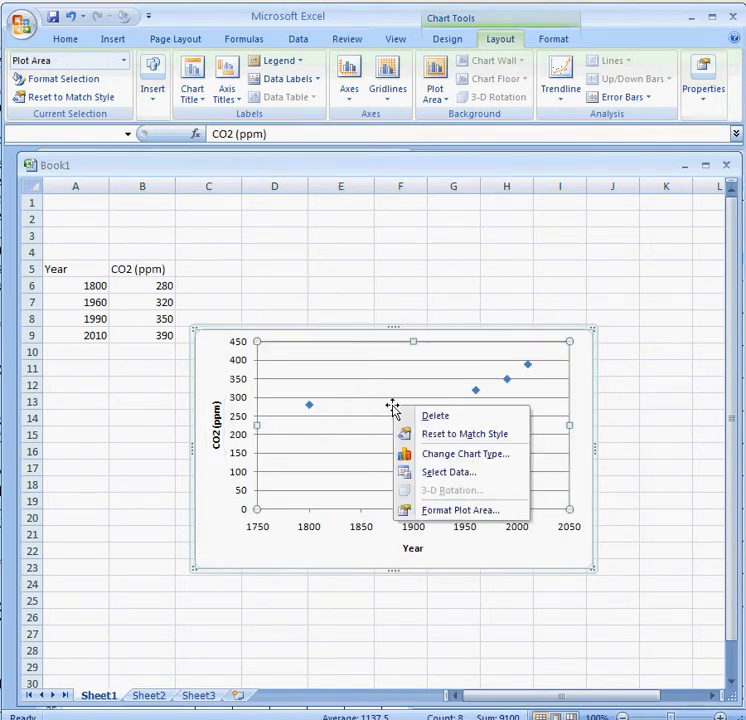
pyautogui.moveTo(460, 510)
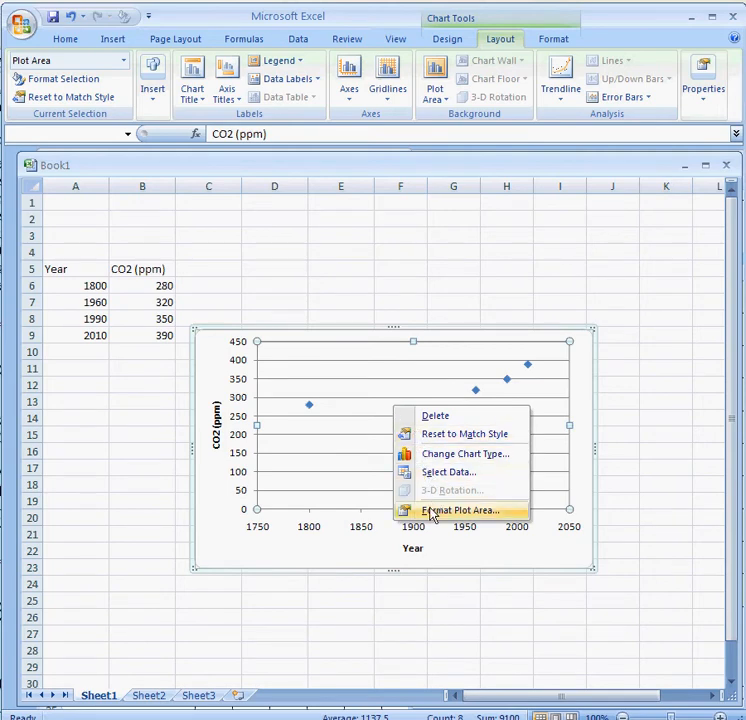
pyautogui.click(459, 510)
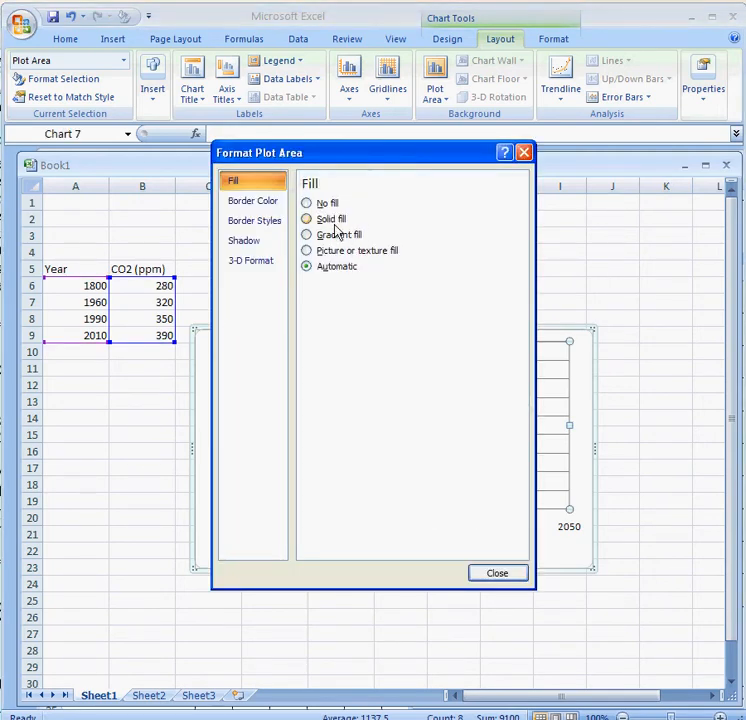
pyautogui.click(307, 218)
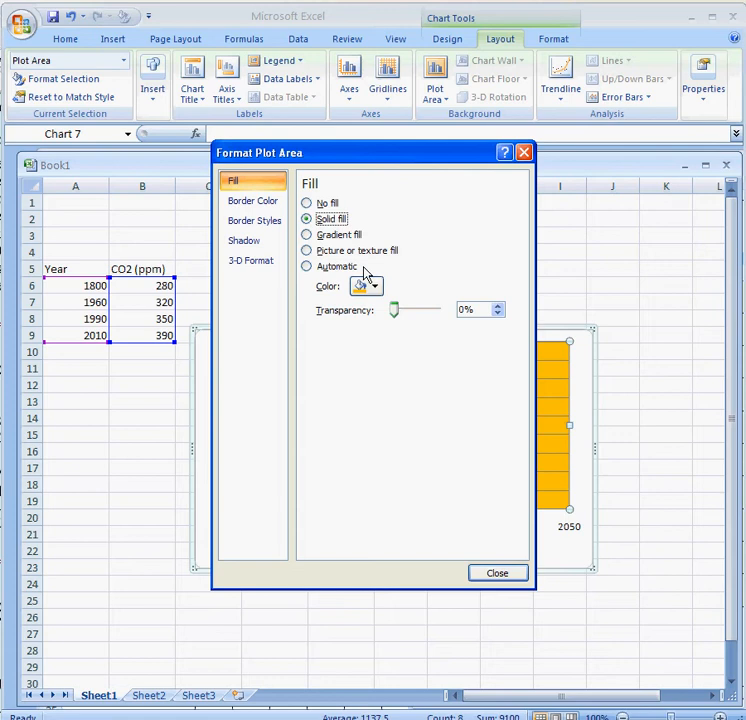
pyautogui.click(375, 286)
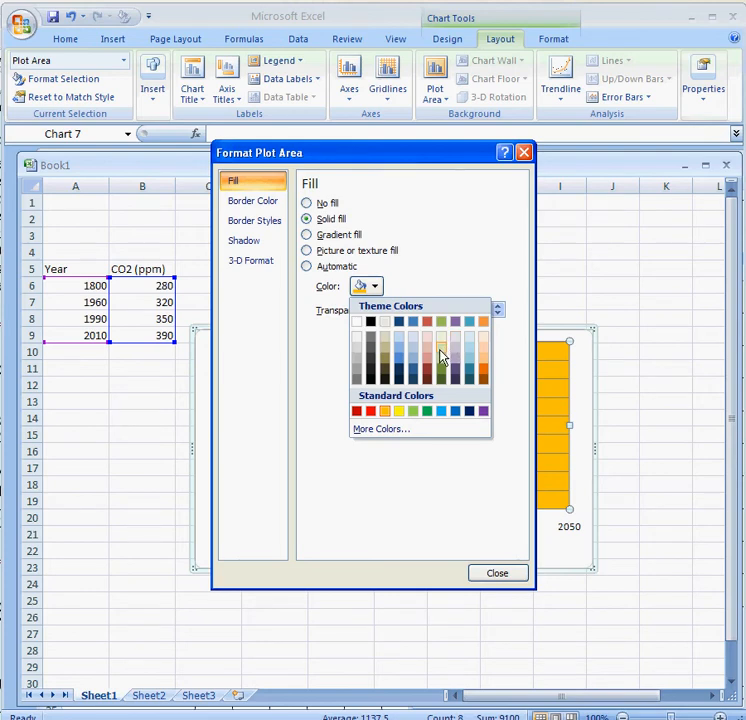
pyautogui.click(442, 354)
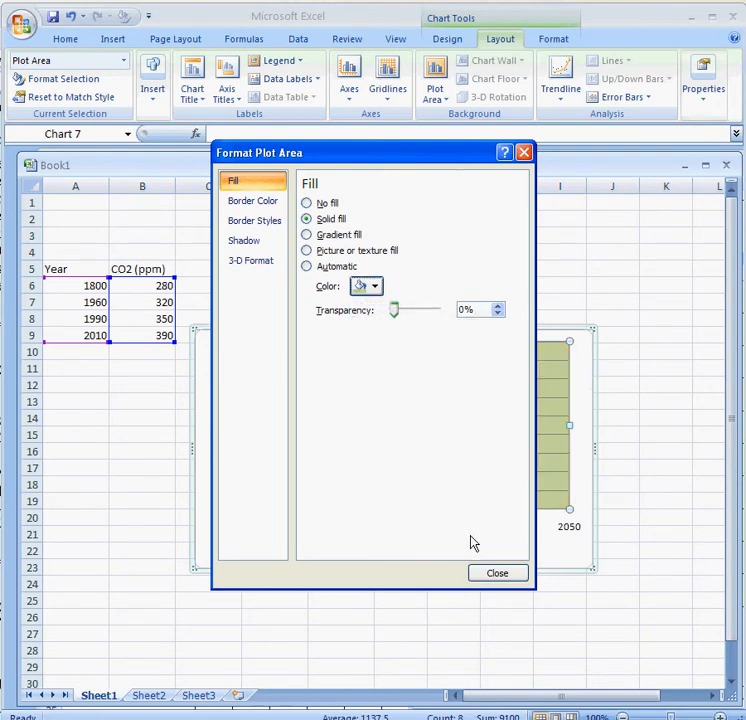
pyautogui.click(497, 572)
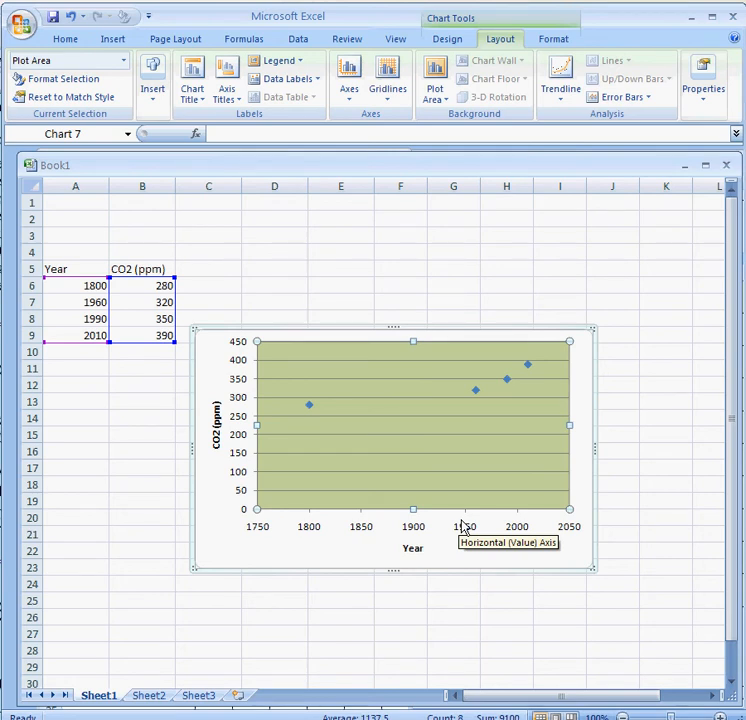
pyautogui.moveTo(230, 372)
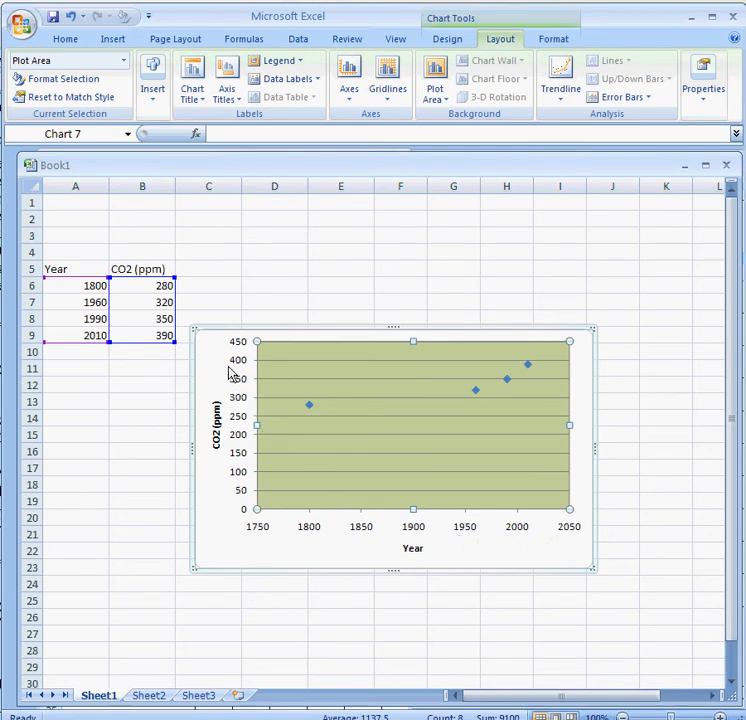
# Set all chart text, including axis labels and titles, to bold 12 pt
pyautogui.click(65, 38)
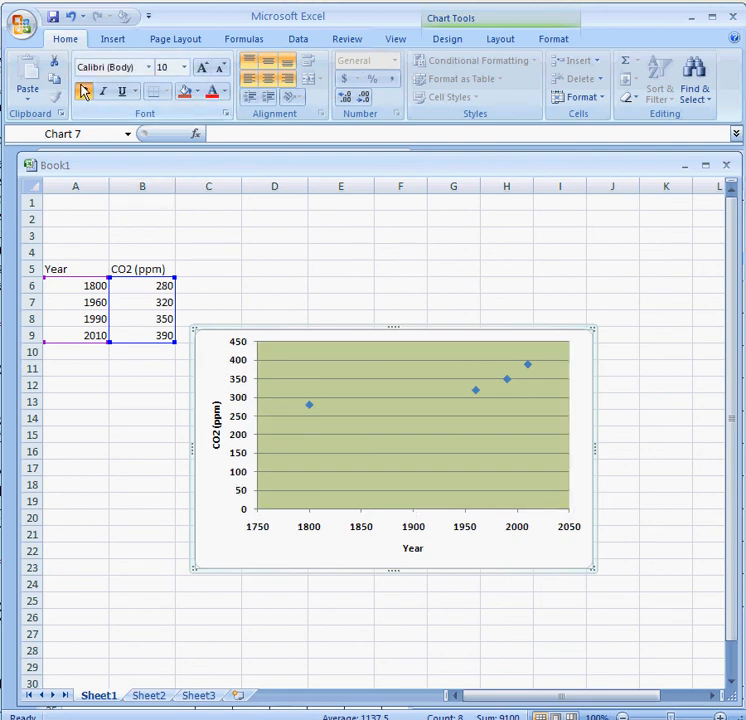
pyautogui.click(185, 67)
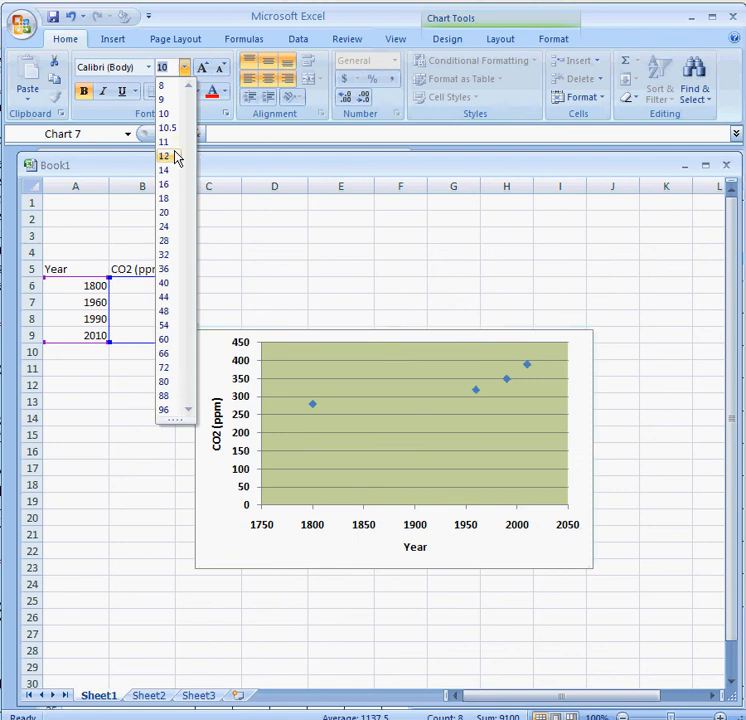
pyautogui.click(163, 156)
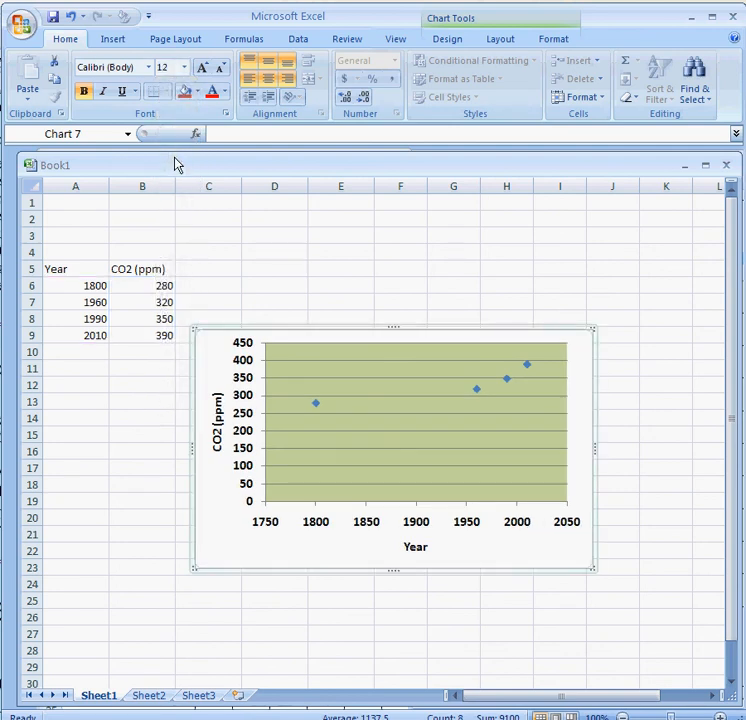